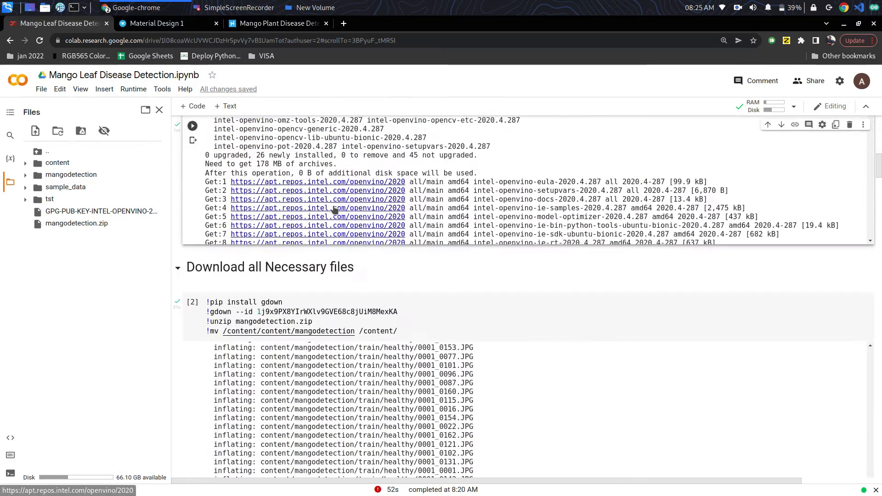
Select the OpenVINO install cell, then scroll the Hackster page to its 72x-faster conclusion
scroll("down", 3)
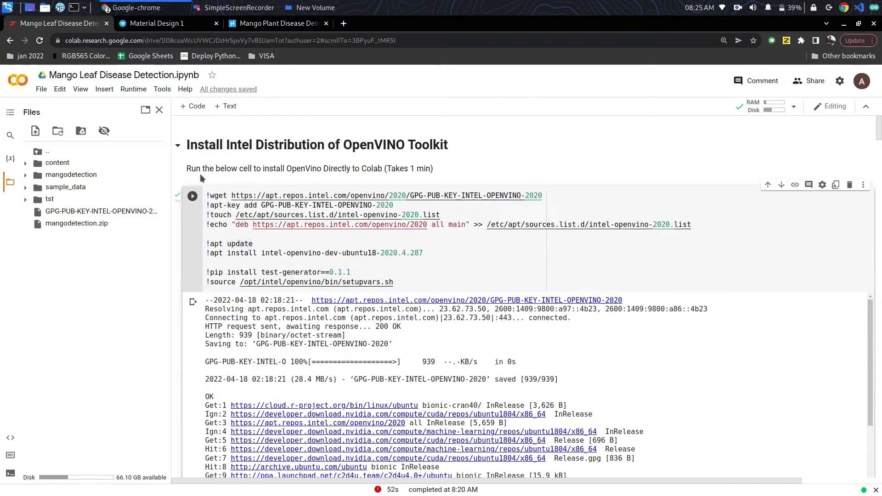
left_click(252, 244)
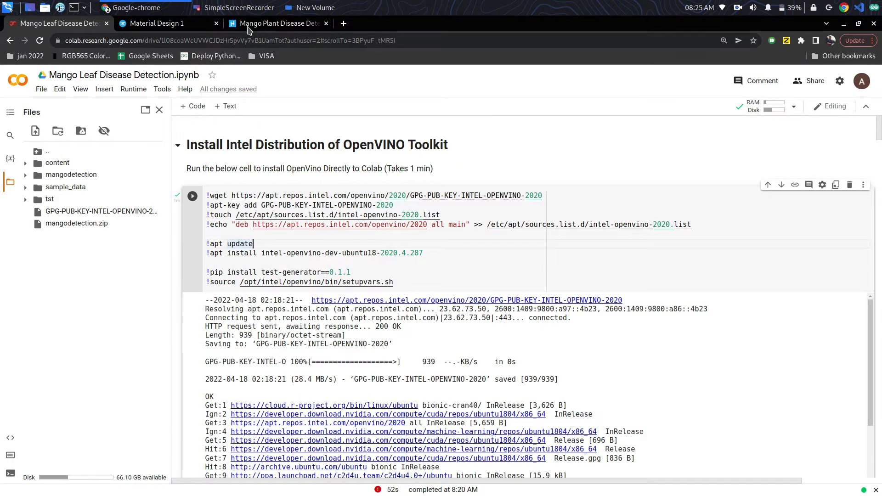
mouse_move(276, 23)
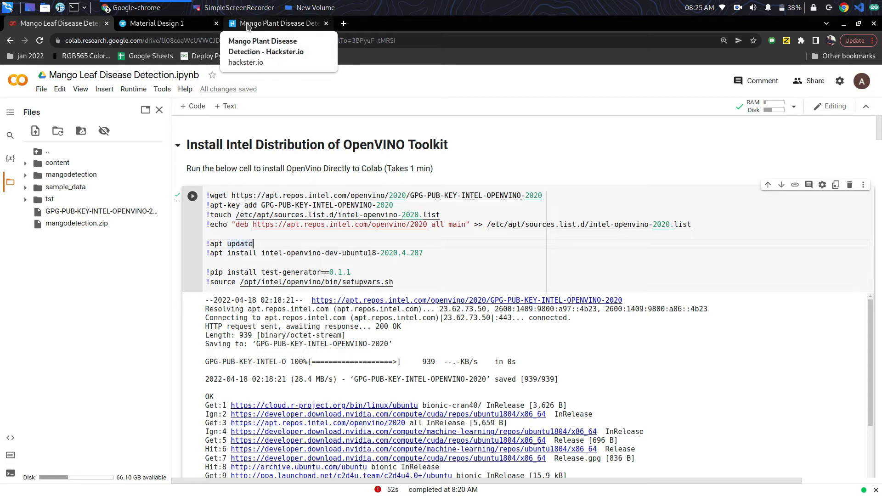
left_click(276, 23)
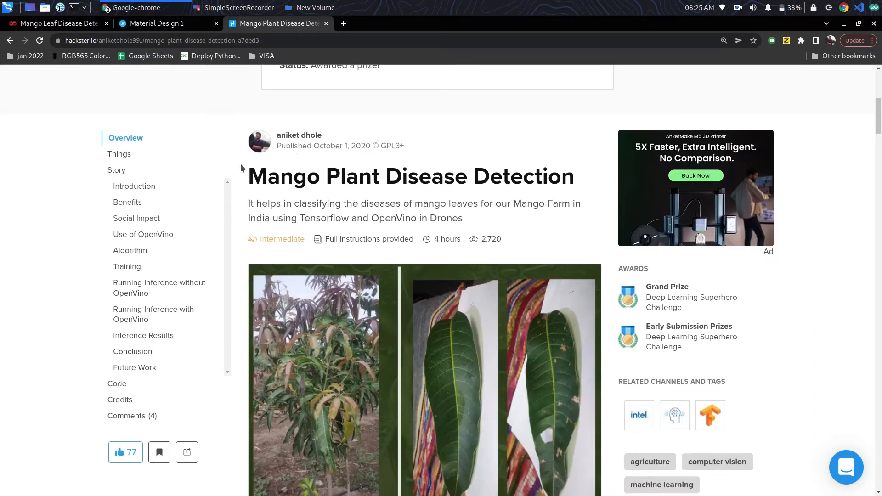
scroll("down", 3)
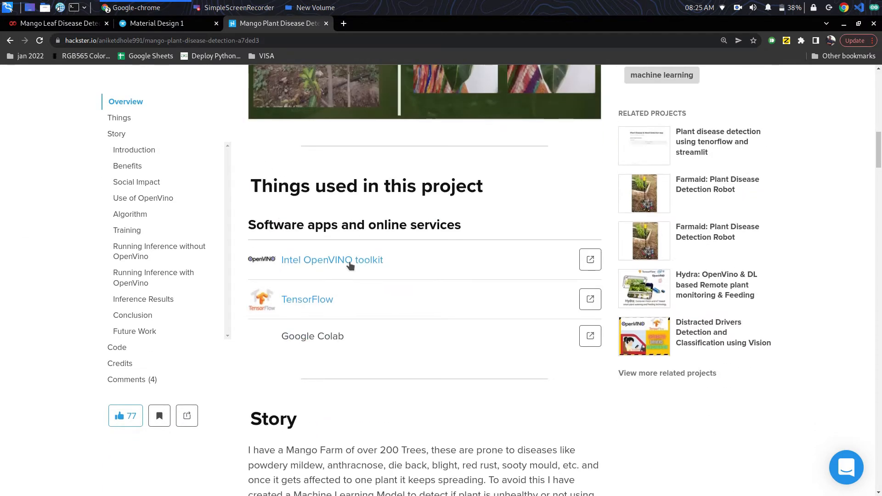
scroll("down", 3)
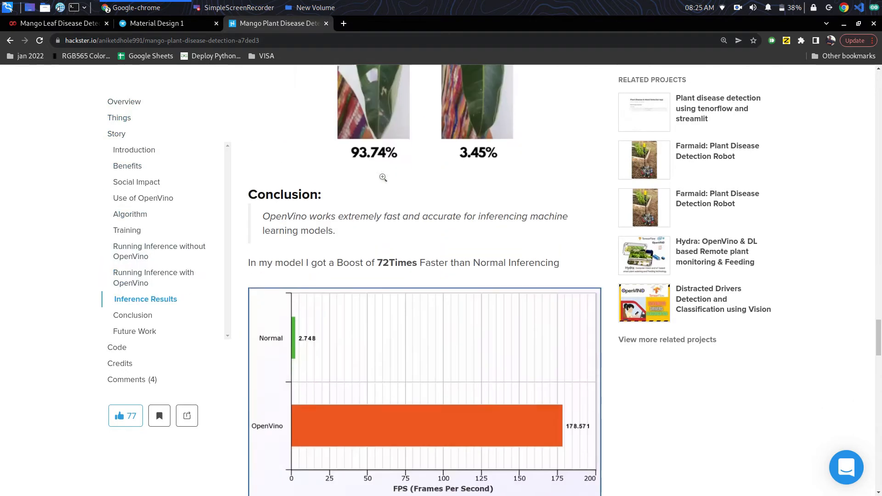
scroll("down", 3)
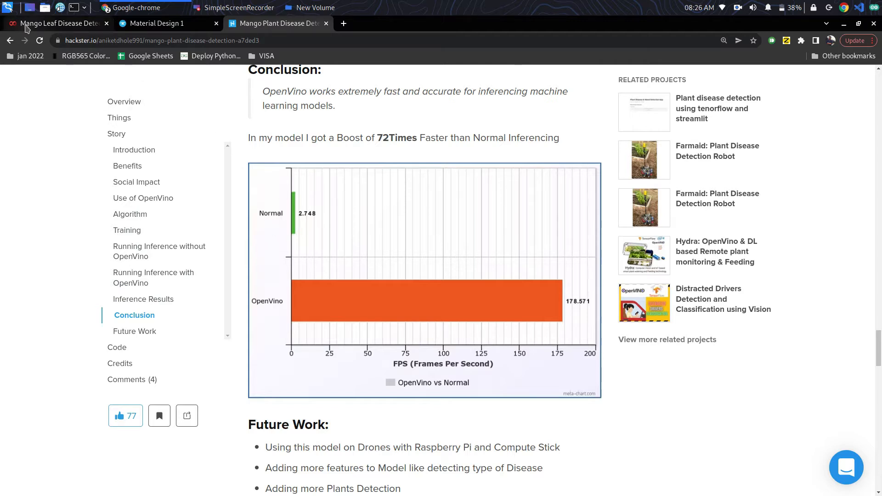
Back in the notebook, scroll the unzip output and expand the mangodetection and test folders
left_click(56, 23)
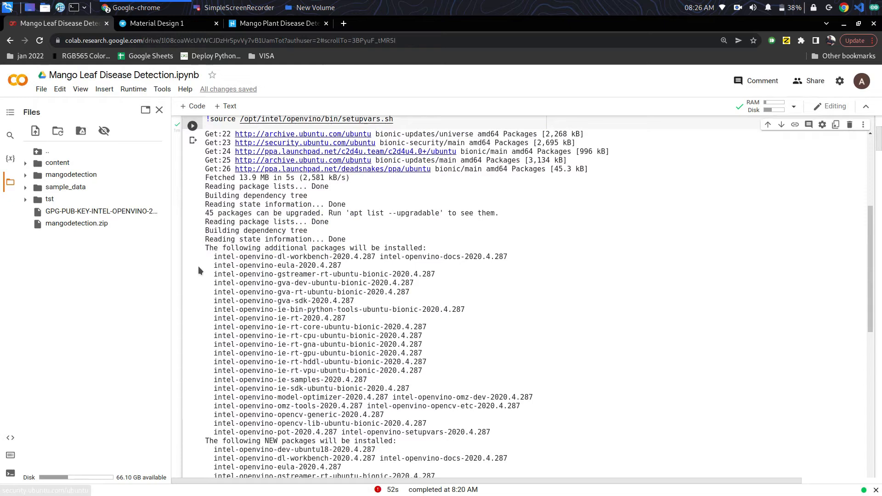
scroll("down", 3)
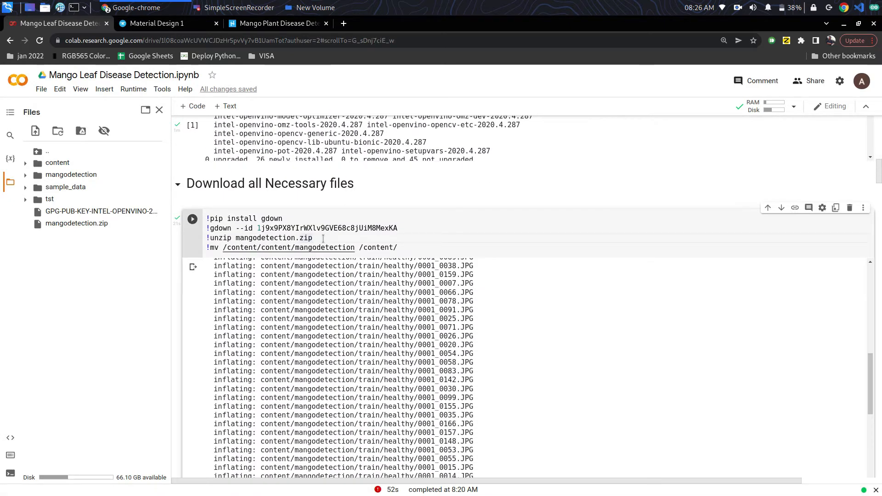
scroll("down", 3)
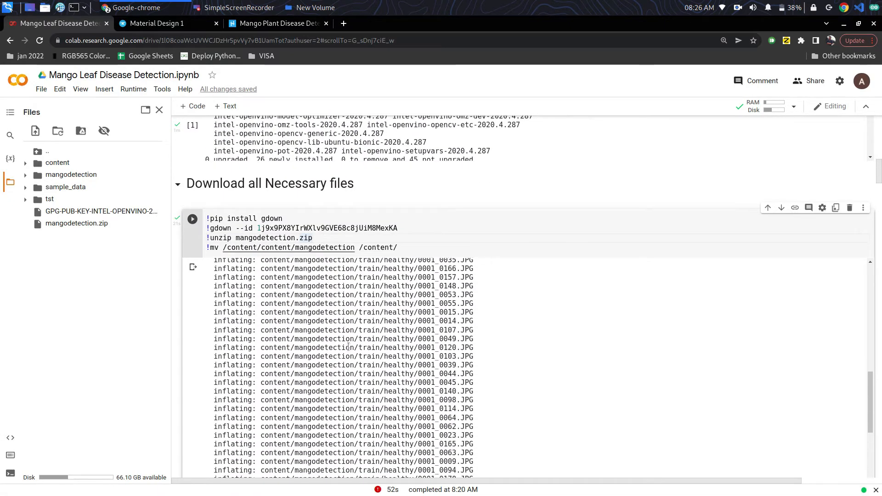
scroll("down", 3)
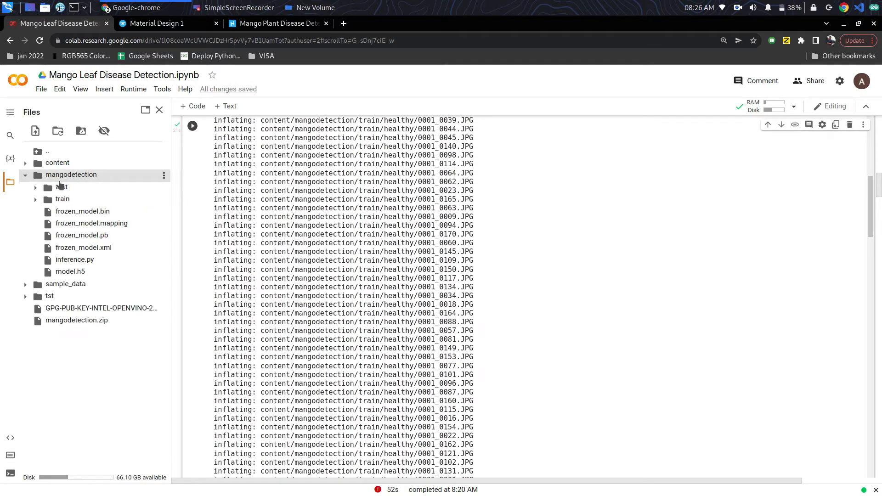
left_click(61, 187)
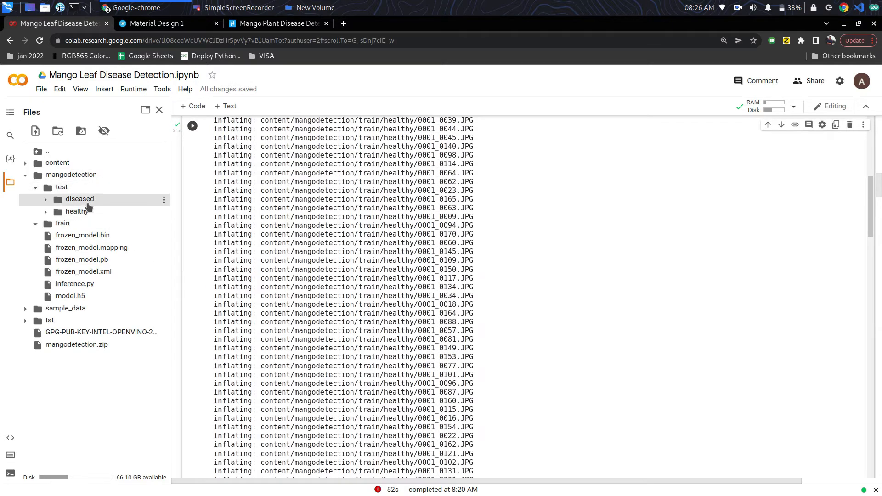
left_click(62, 223)
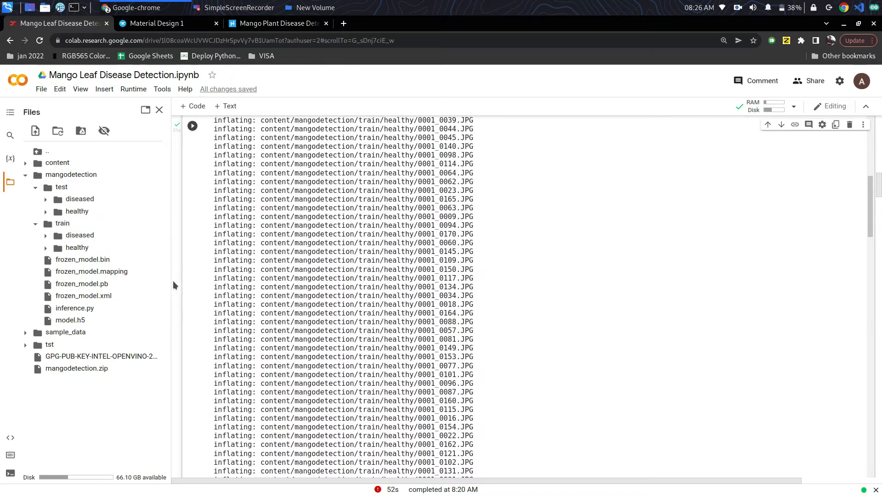
scroll("up", 3)
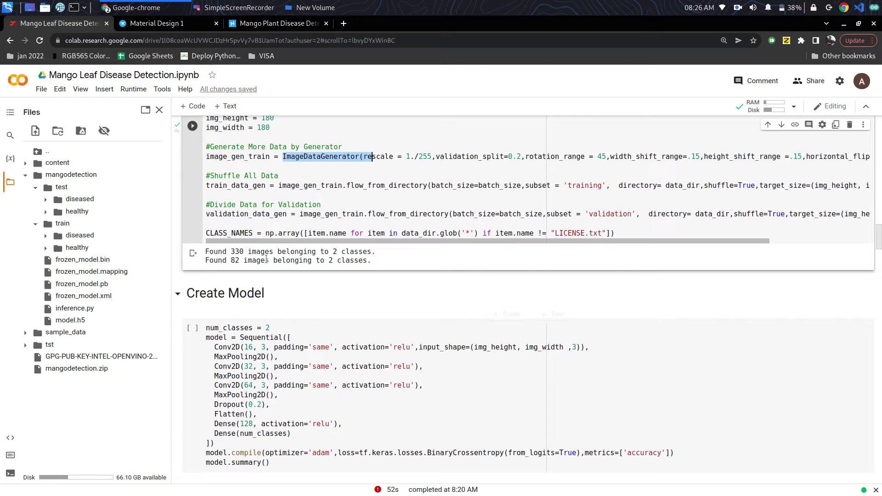
scroll("down", 3)
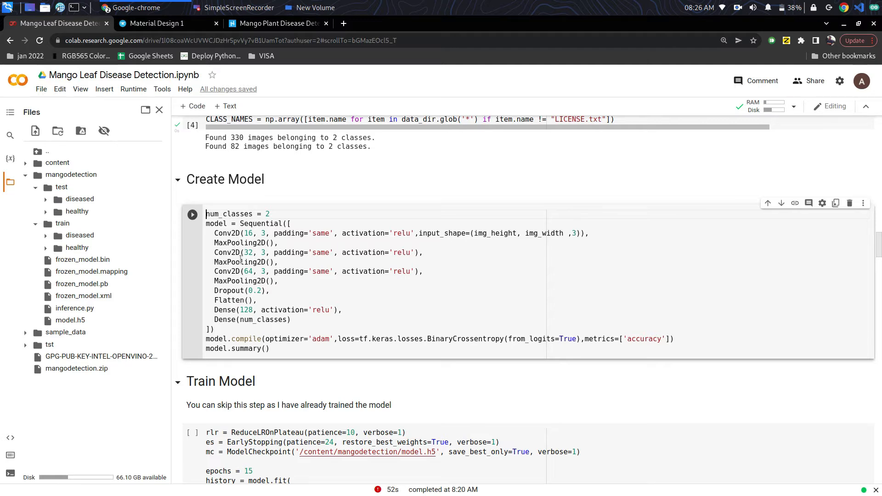
left_click(275, 22)
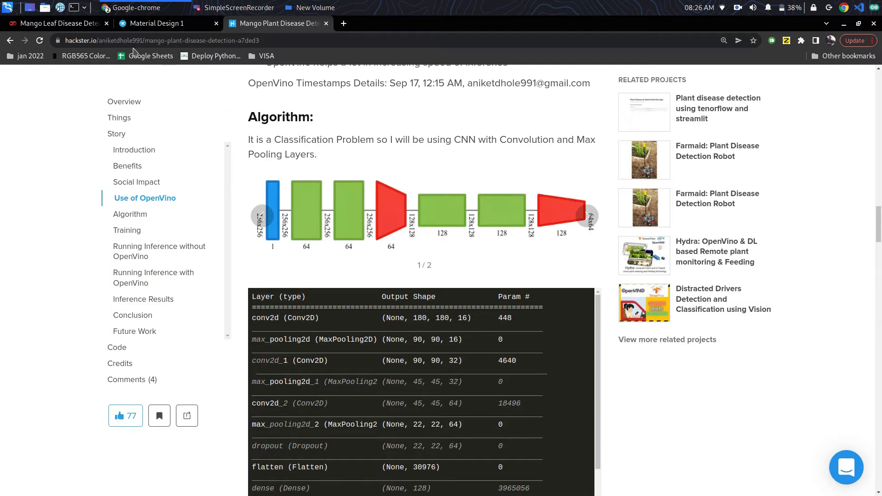
left_click(56, 23)
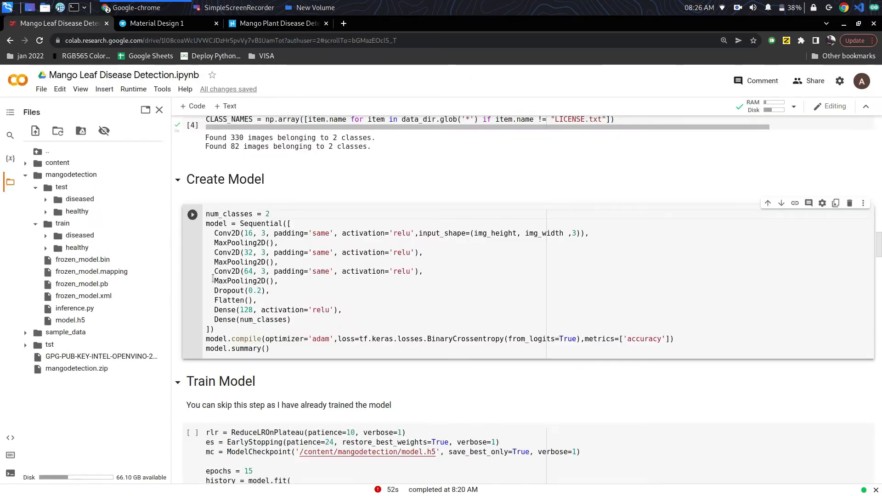
Scroll to the normal inference output for 23 images and highlight the Healthy and Diseased predictions
scroll("down", 3)
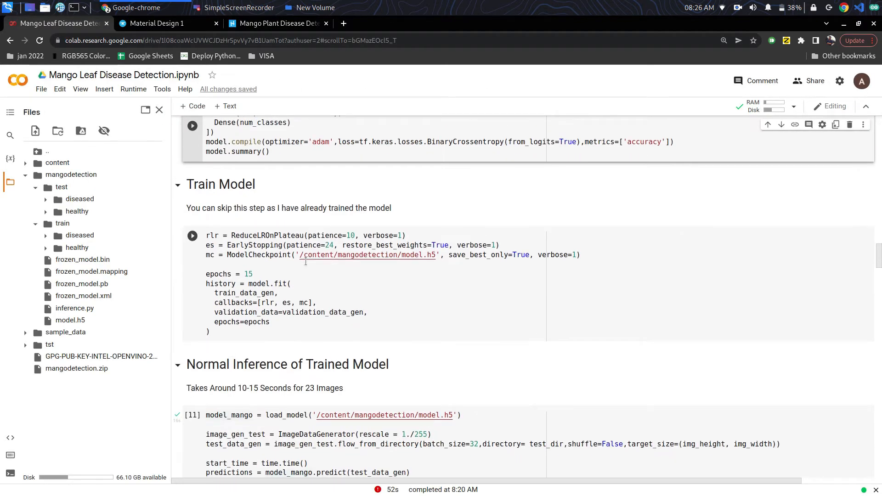
scroll("down", 3)
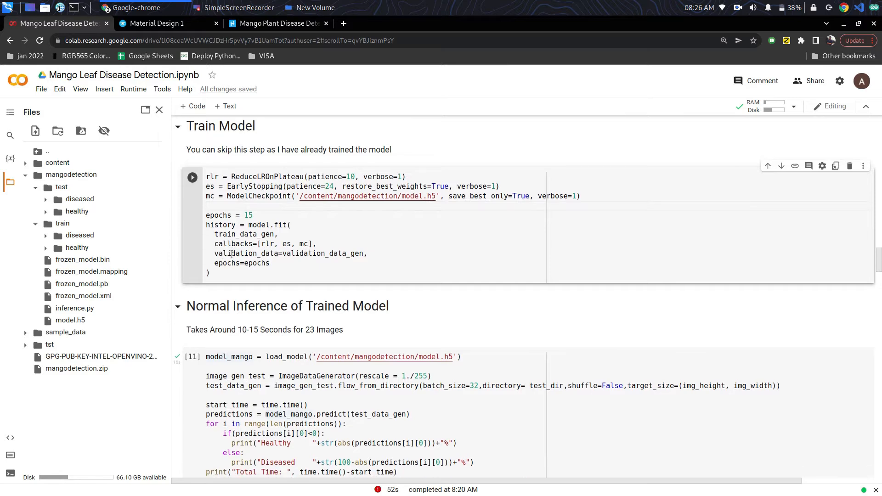
scroll("down", 3)
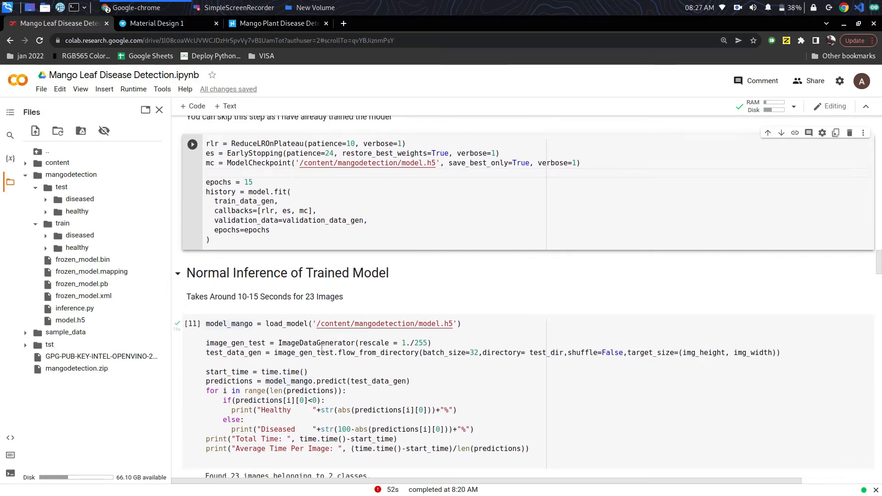
scroll("down", 3)
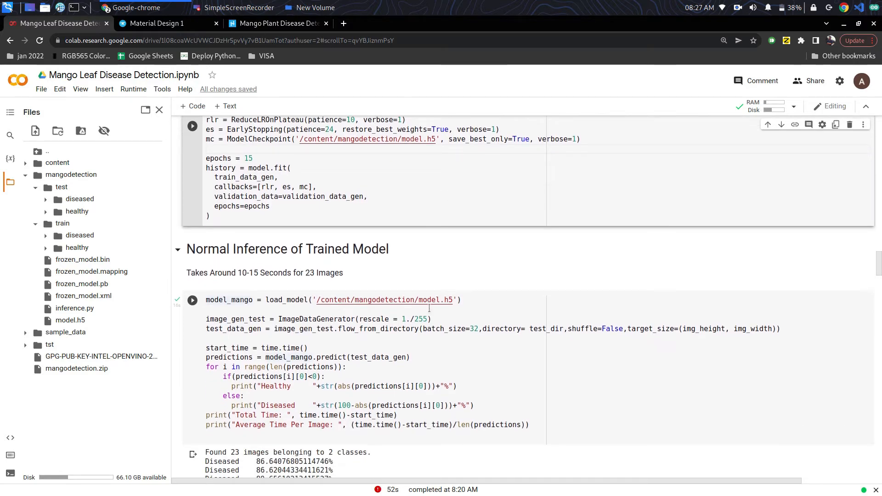
scroll("down", 3)
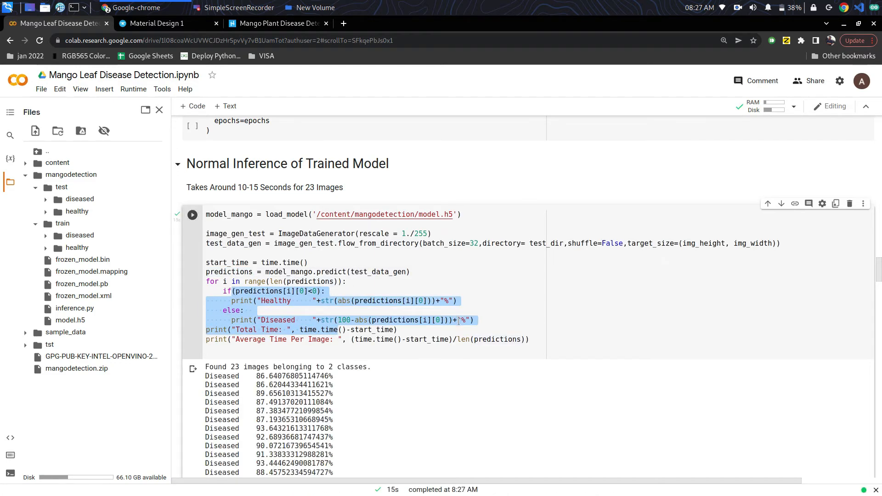
scroll("down", 3)
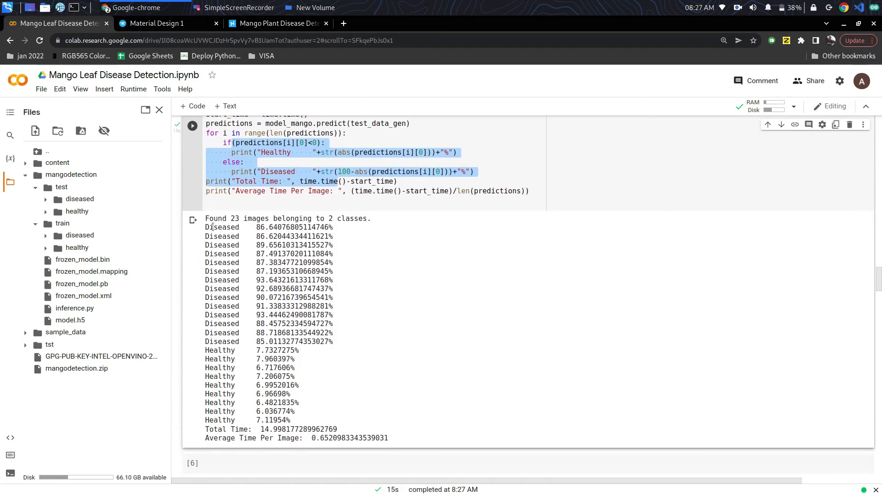
left_click_drag(211, 350, 211, 411)
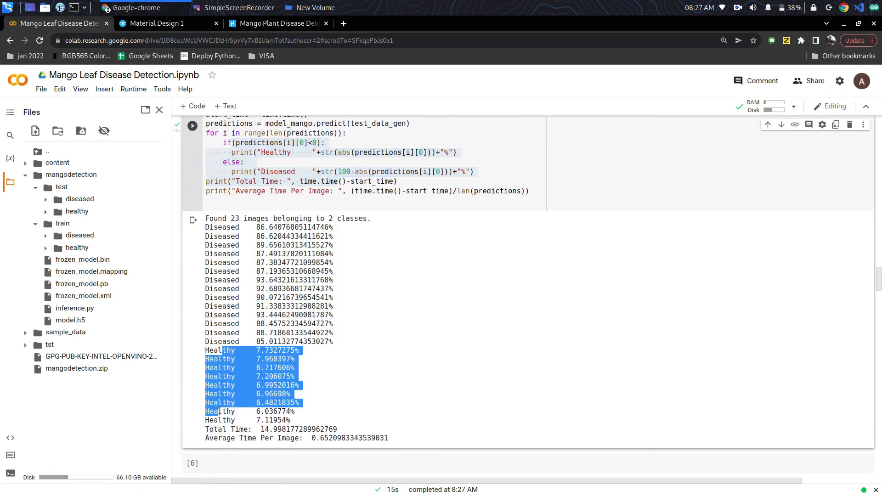
left_click(255, 229)
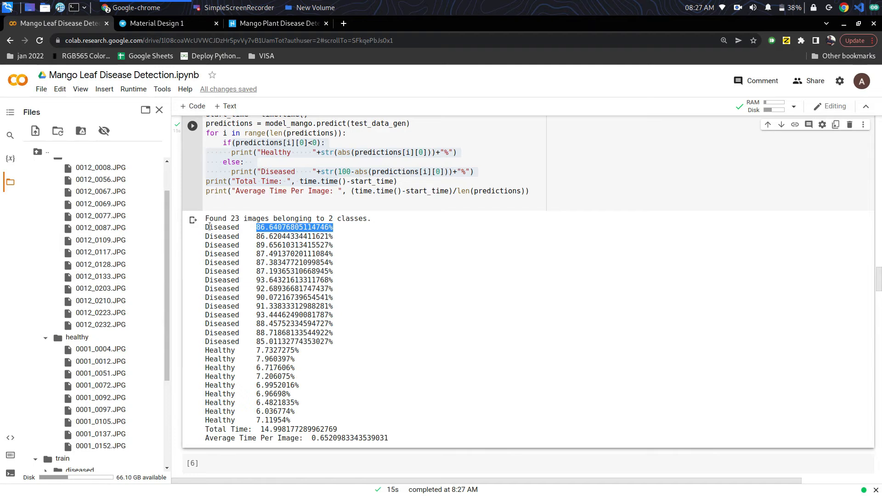
left_click_drag(256, 227, 228, 385)
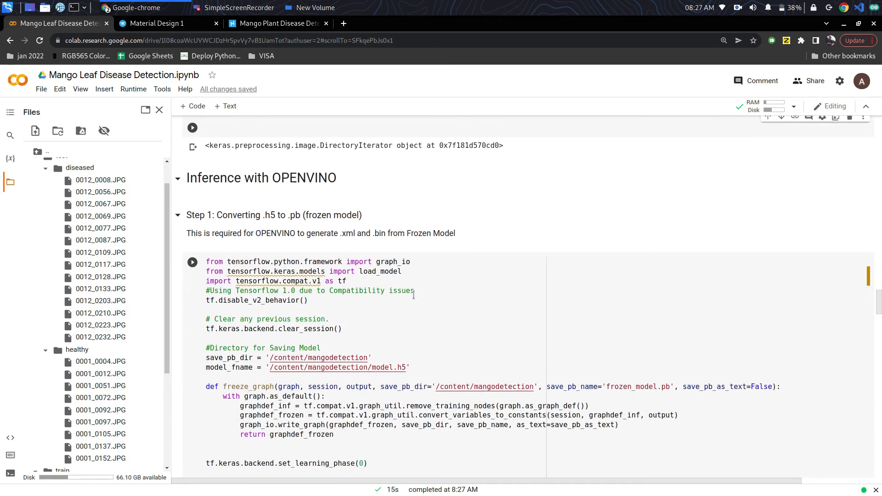
left_click(322, 348)
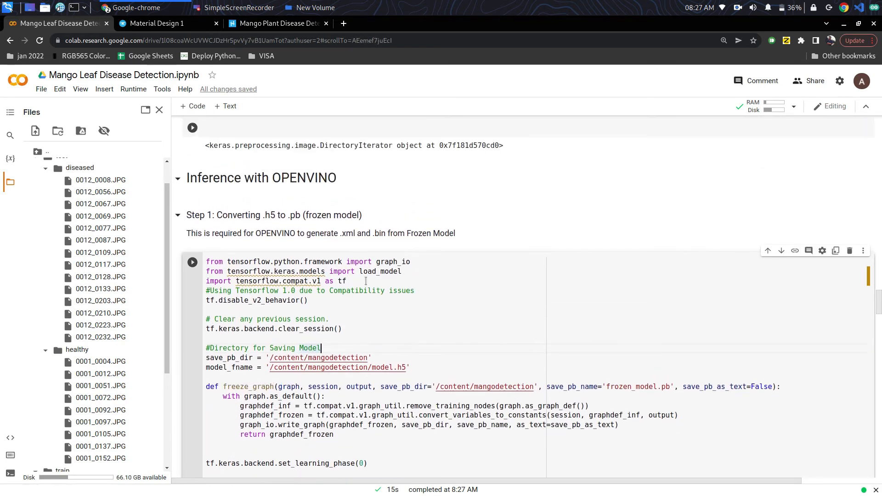
scroll("down", 3)
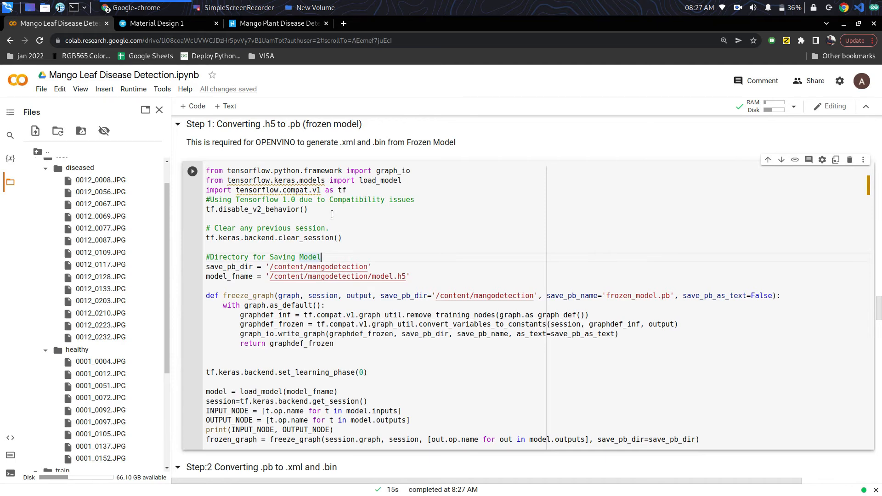
scroll("down", 3)
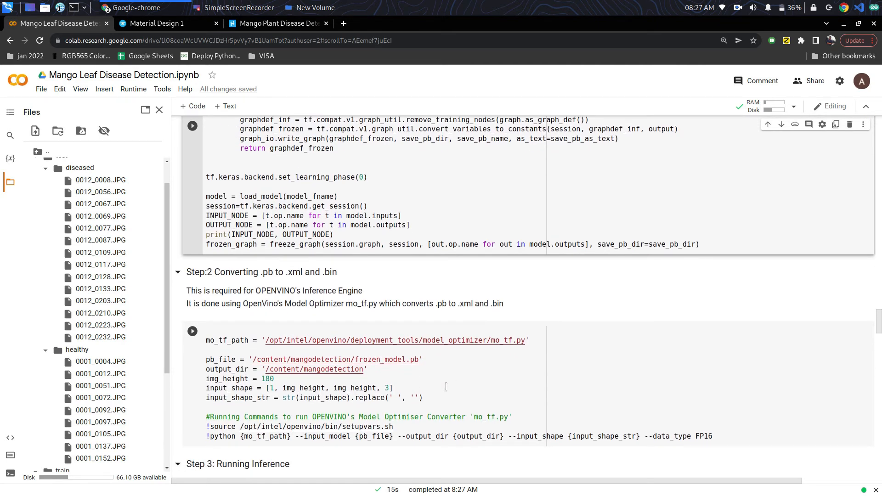
scroll("down", 3)
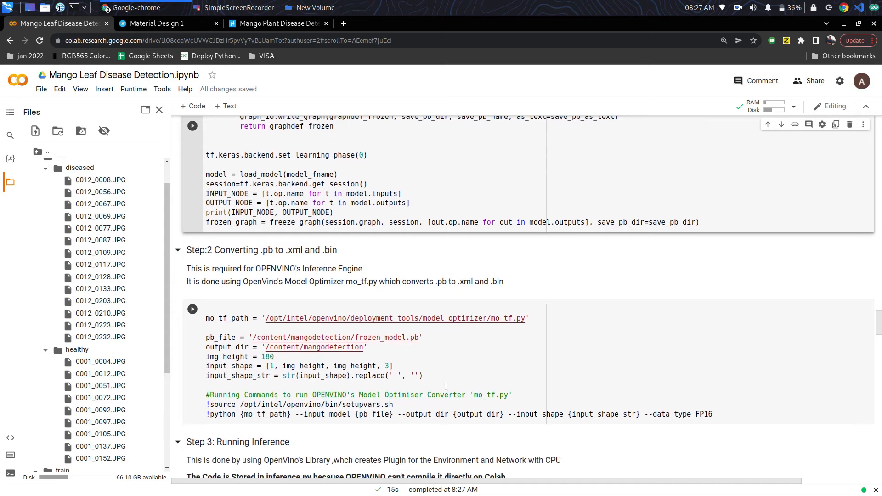
scroll("down", 3)
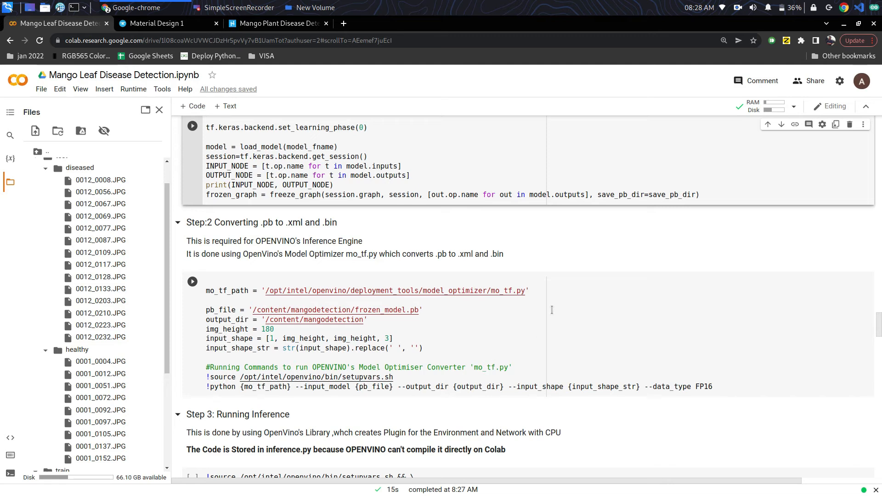
double_click(496, 254)
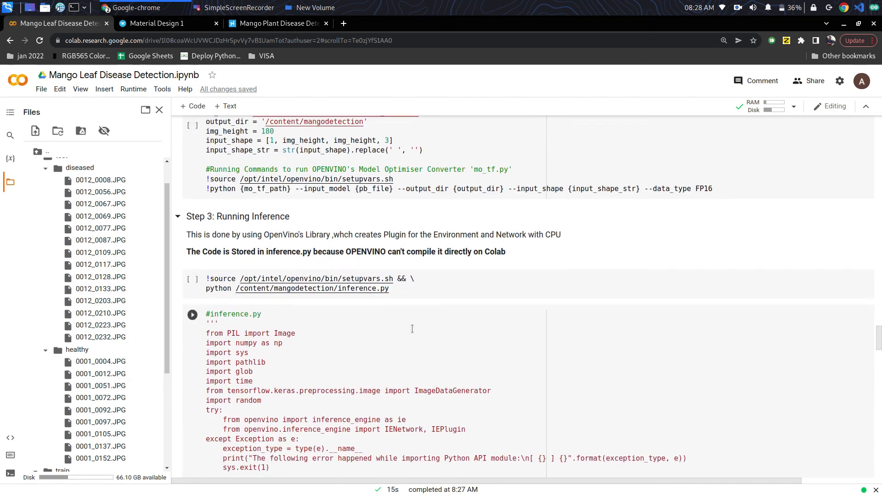
scroll("down", 3)
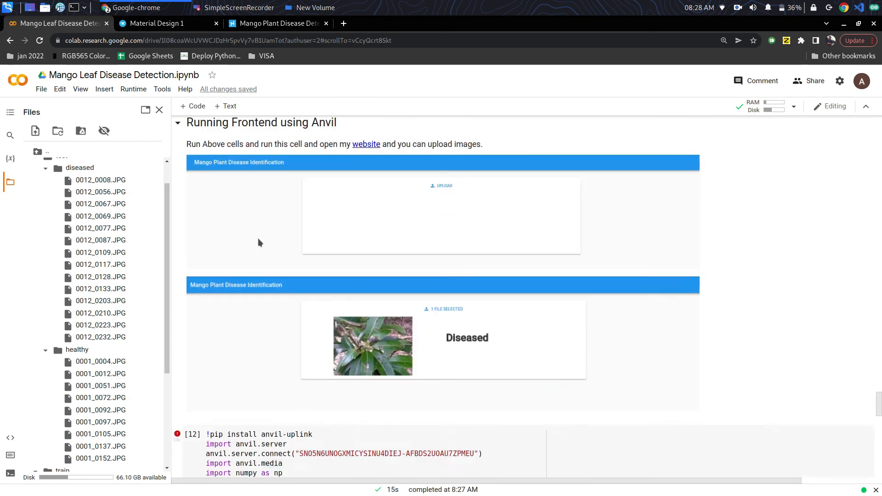
Scroll down to the 'Running Frontend using Anvil' section with the anvil-uplink cell
scroll("down", 3)
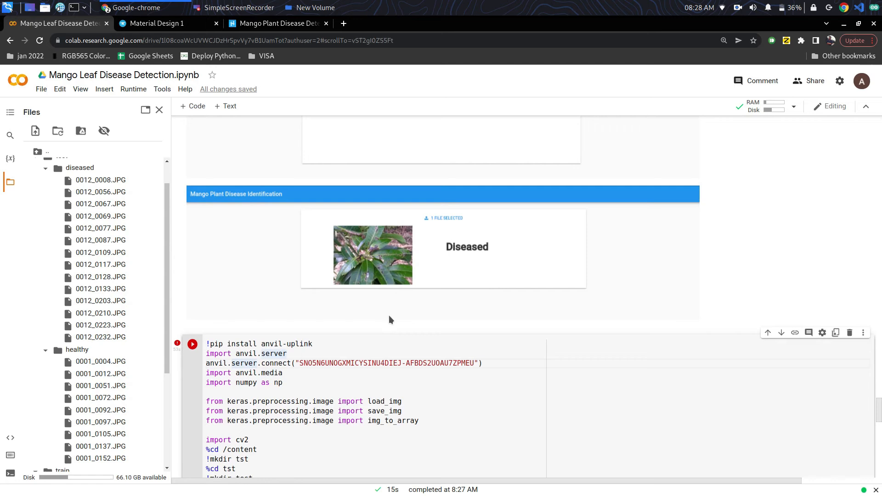
mouse_move(192, 344)
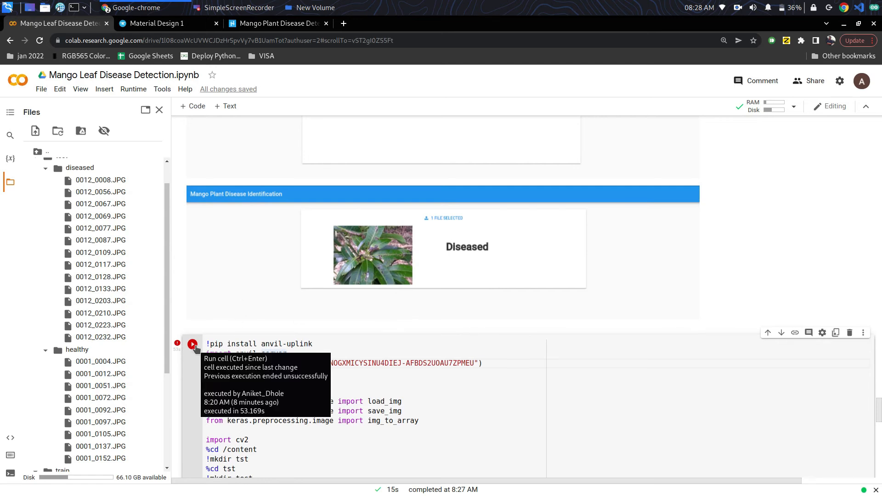
scroll("down", 3)
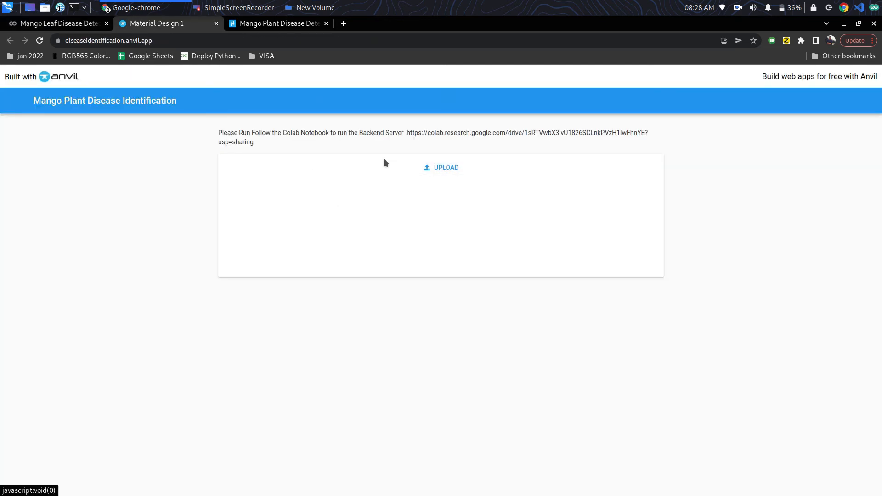
Upload mango1.jpg to the Anvil app for a Diseased result, then upload another image
left_click(56, 23)
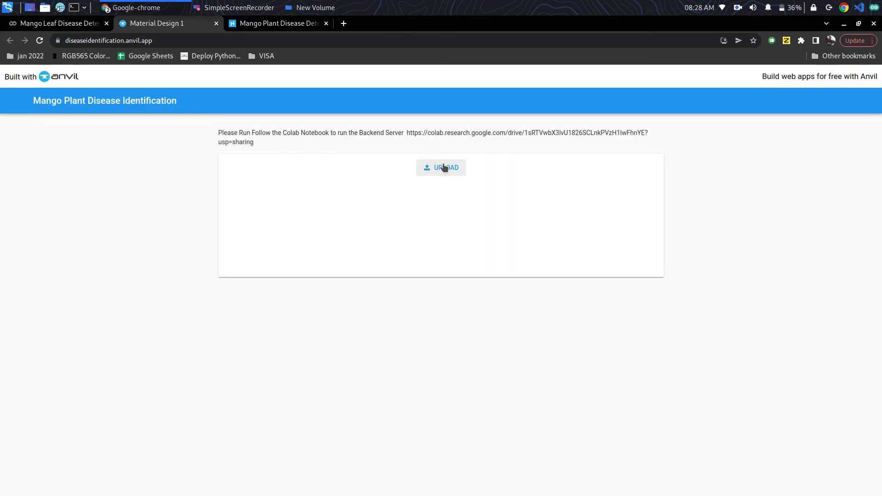
left_click(441, 167)
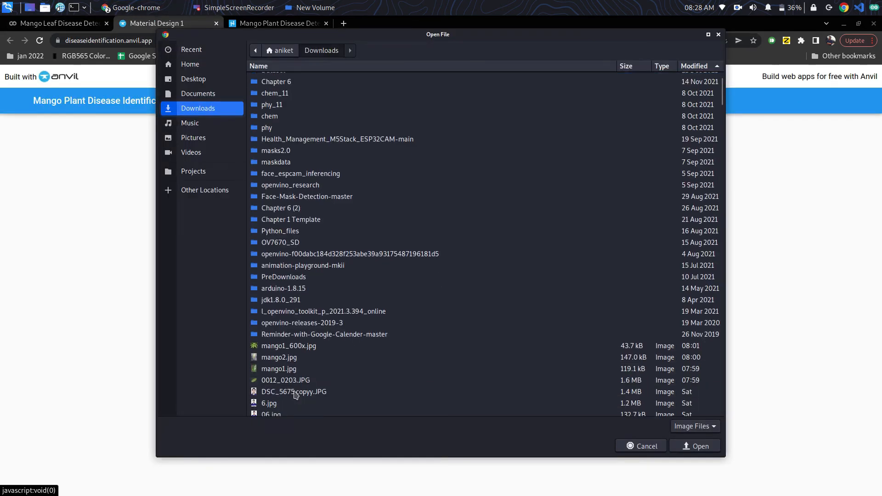
left_click(279, 369)
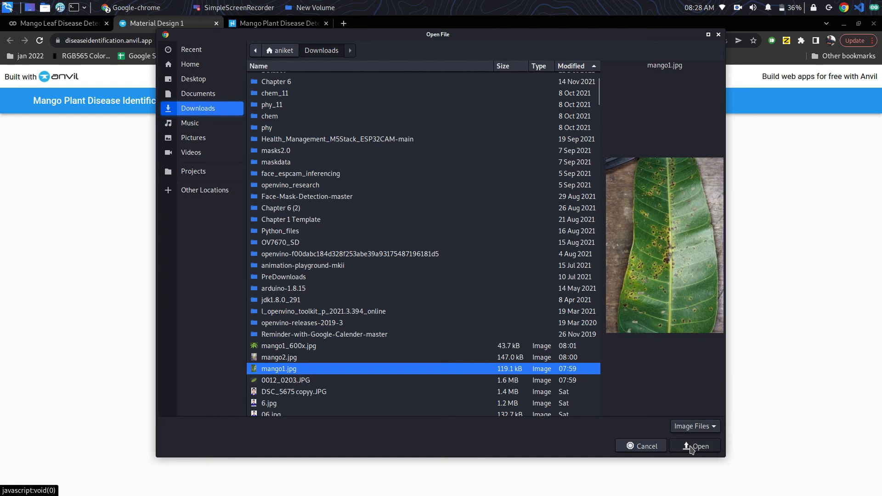
left_click(695, 446)
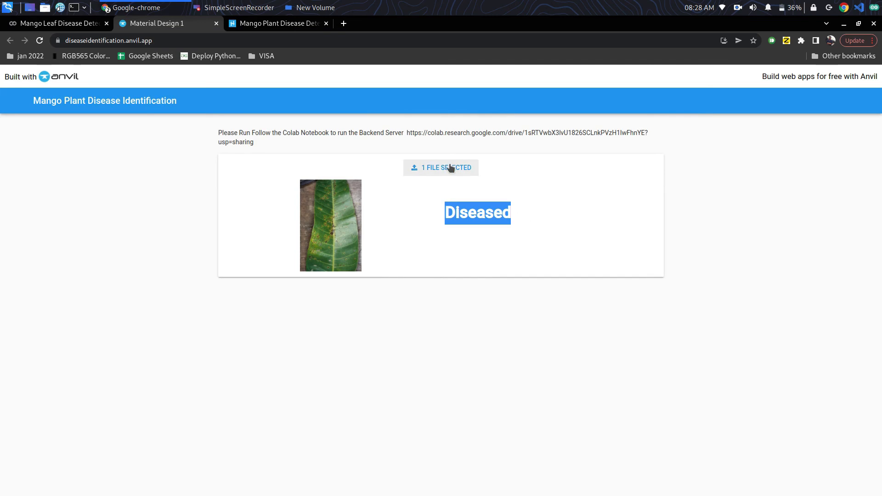
left_click(441, 168)
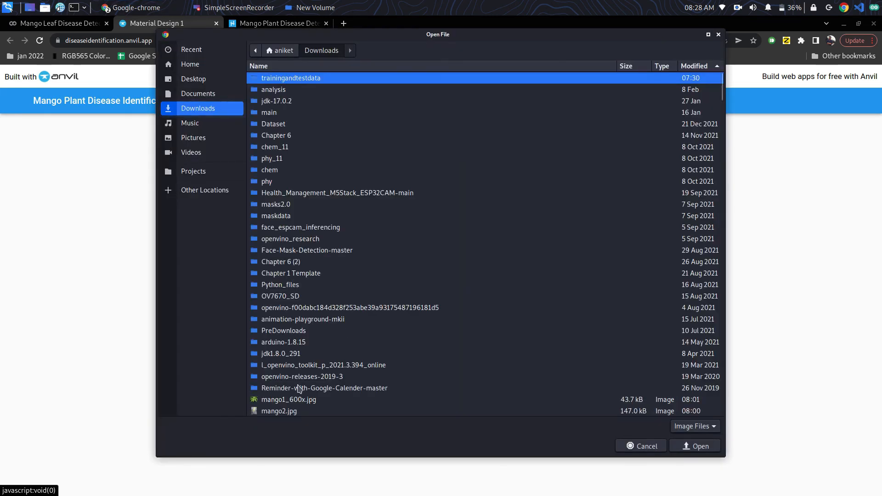
left_click(700, 446)
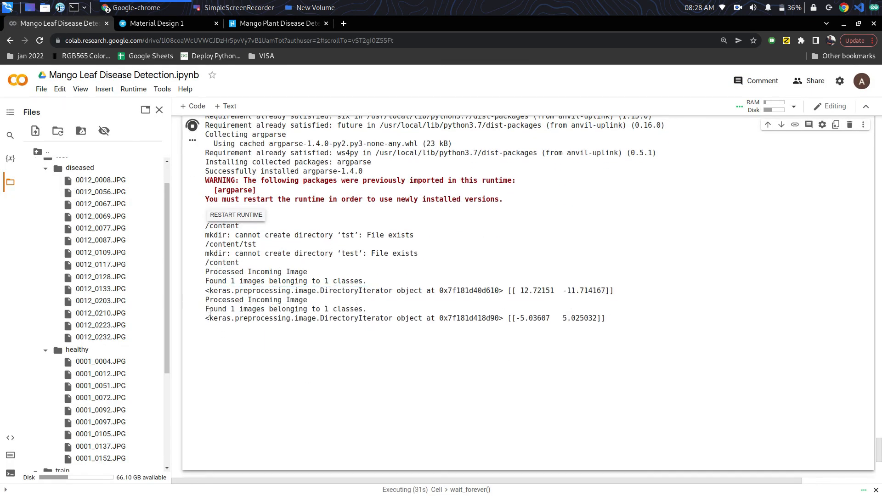
Highlight the second image's prediction scores, about -5.04 and 5.03, in the backend log
left_click_drag(206, 308, 605, 318)
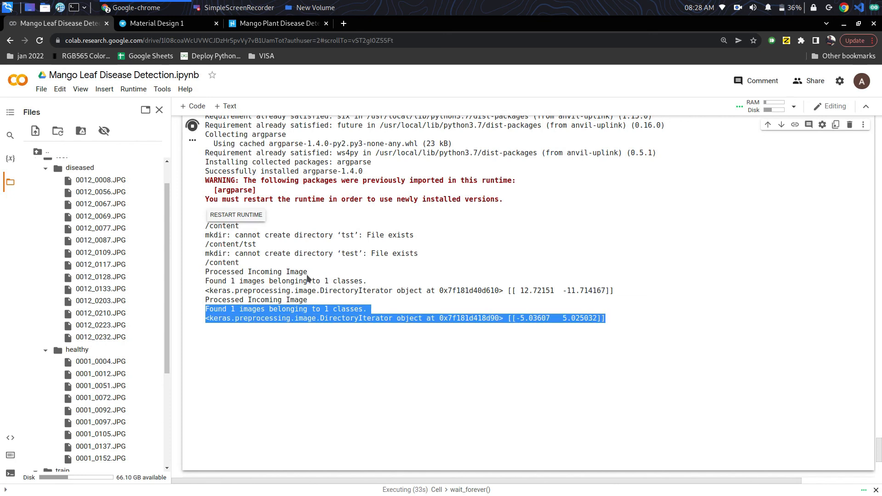